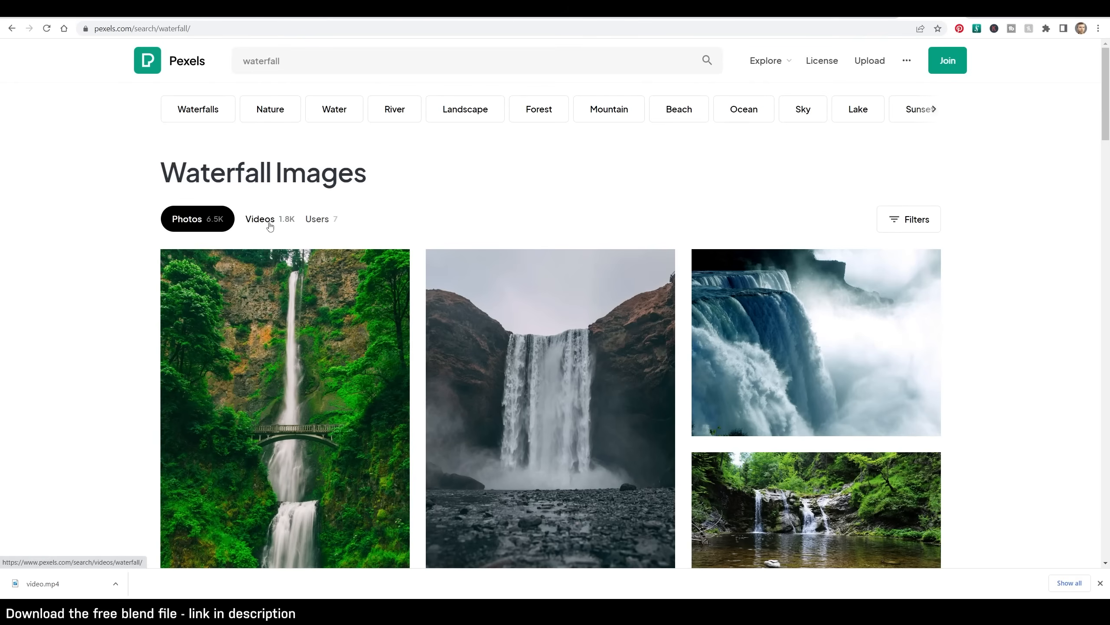
# Step: Show Pexels waterfall video results, browse the thumbnails and open the chosen clip
pyautogui.click(260, 218)
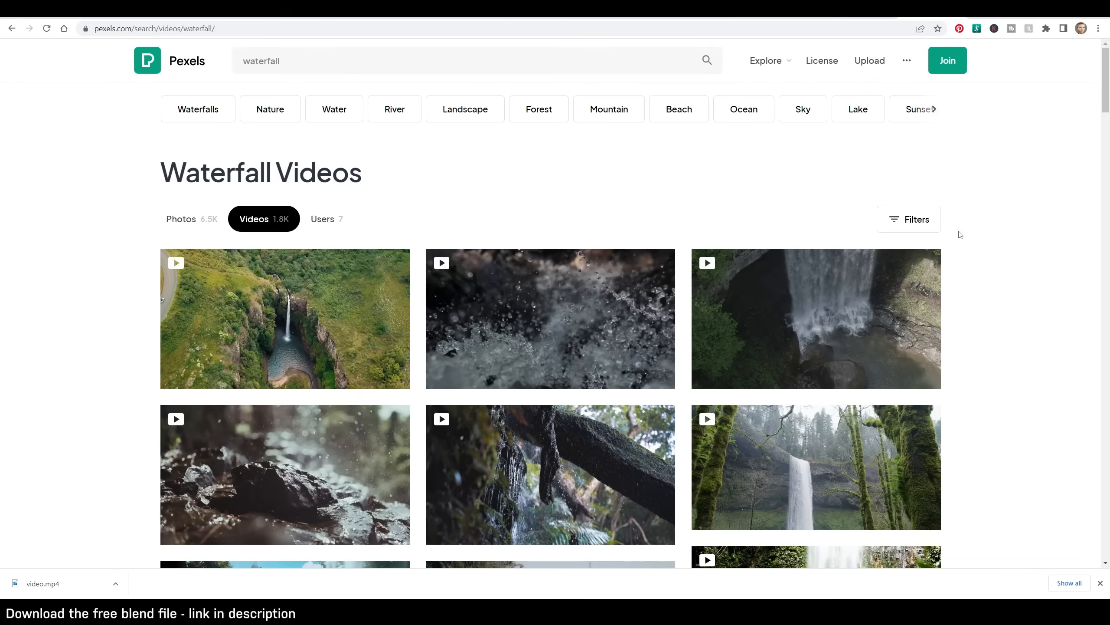
pyautogui.moveTo(323, 320)
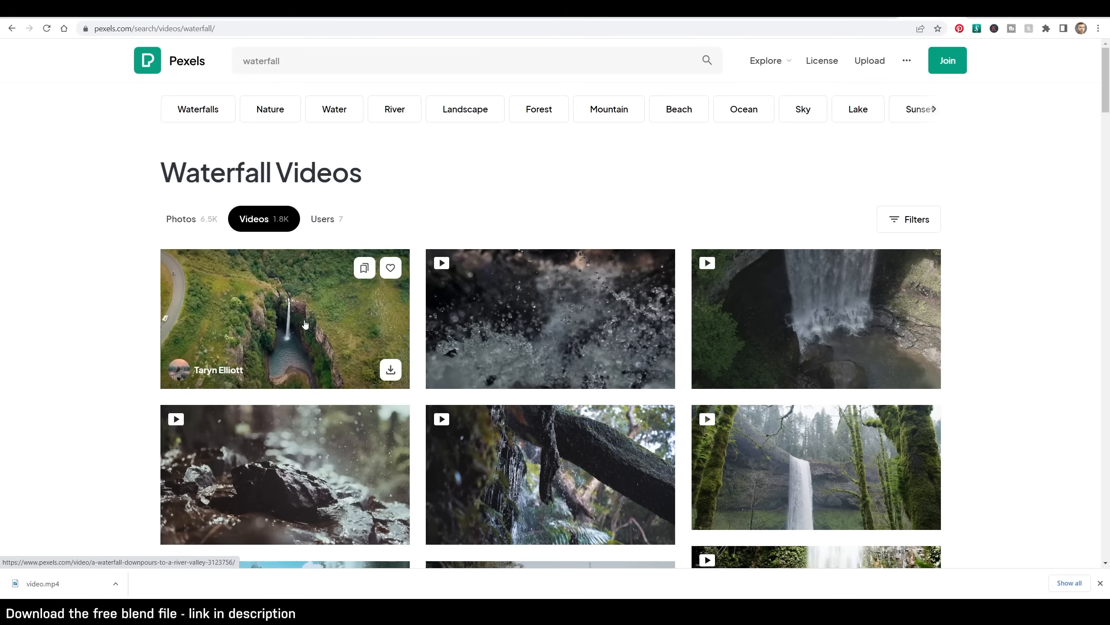
pyautogui.scroll(-3)
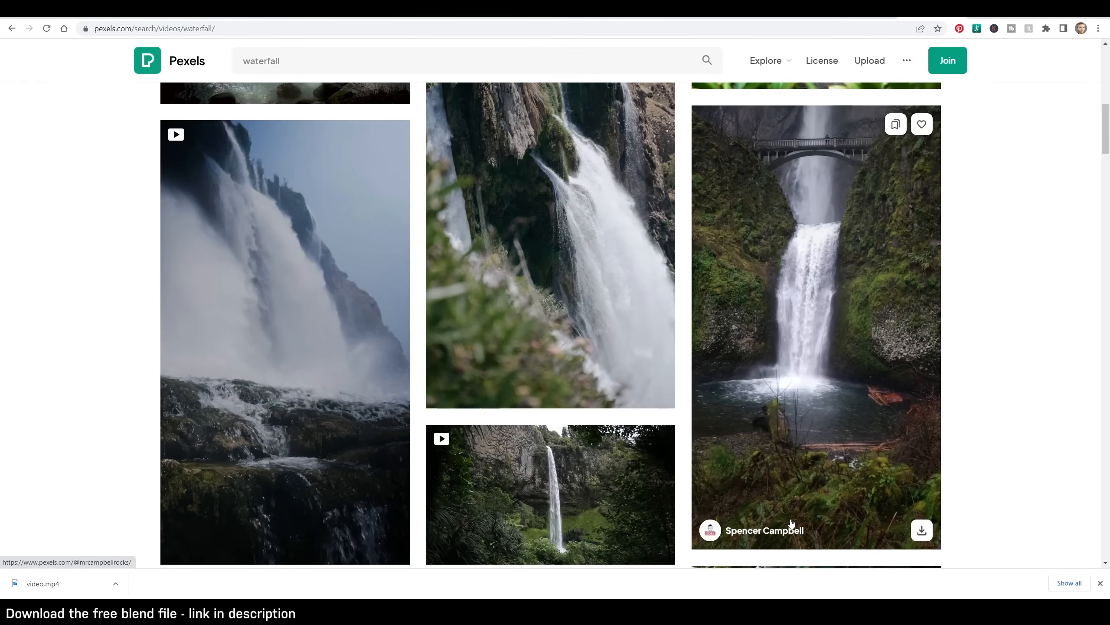
pyautogui.scroll(-3)
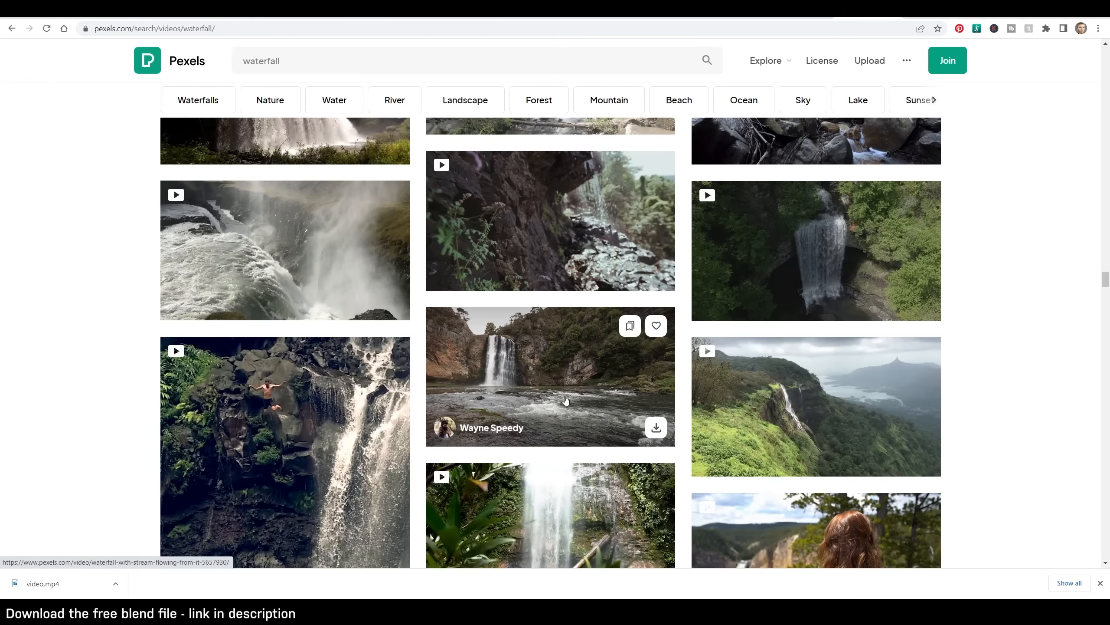
pyautogui.click(550, 376)
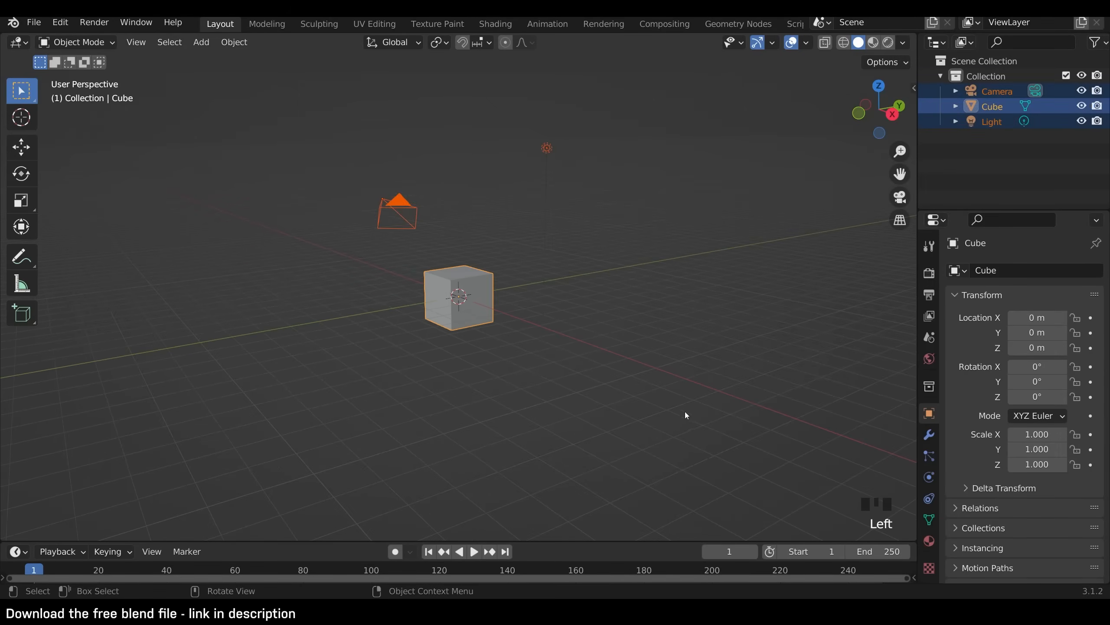
# Step: Delete the default cube, camera and light, and confirm Import Images as Planes is enabled
pyautogui.press('Delete')
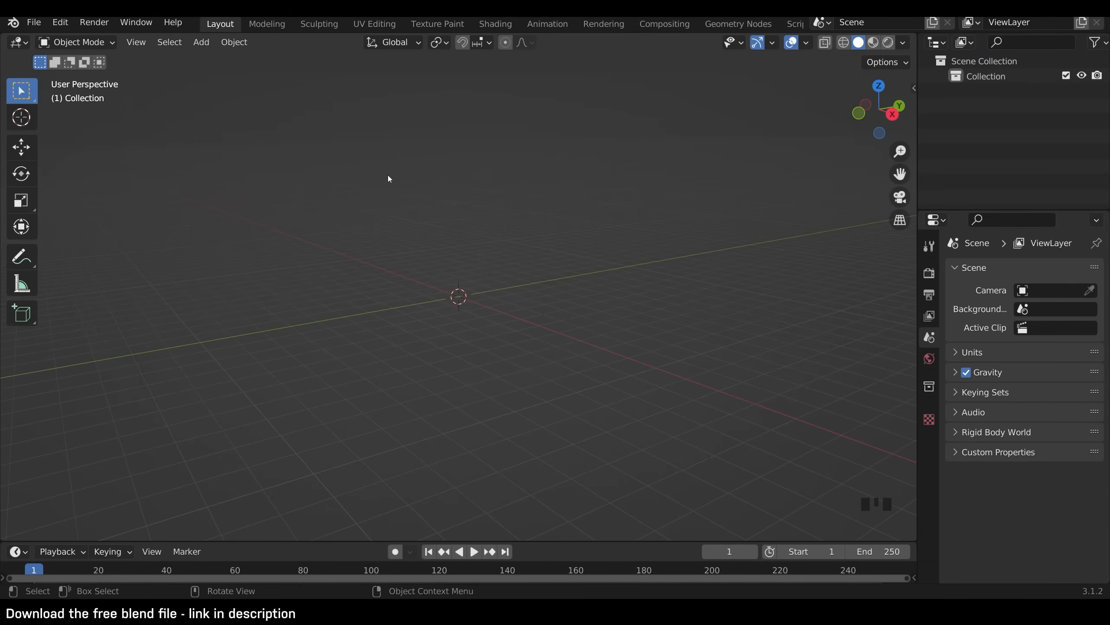
pyautogui.moveTo(164, 74)
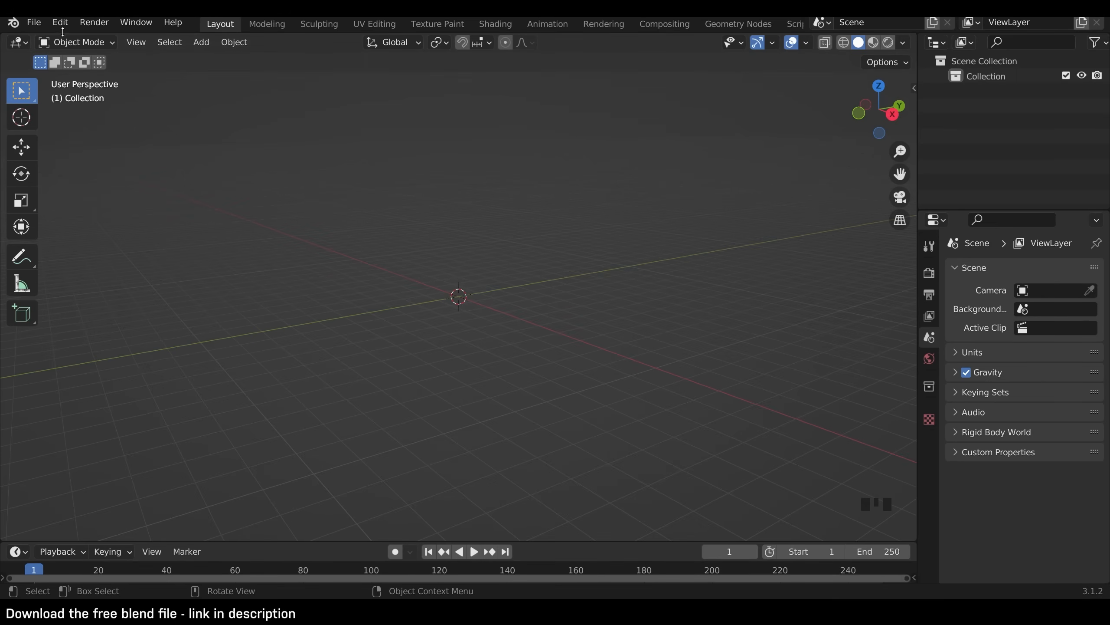
pyautogui.click(59, 22)
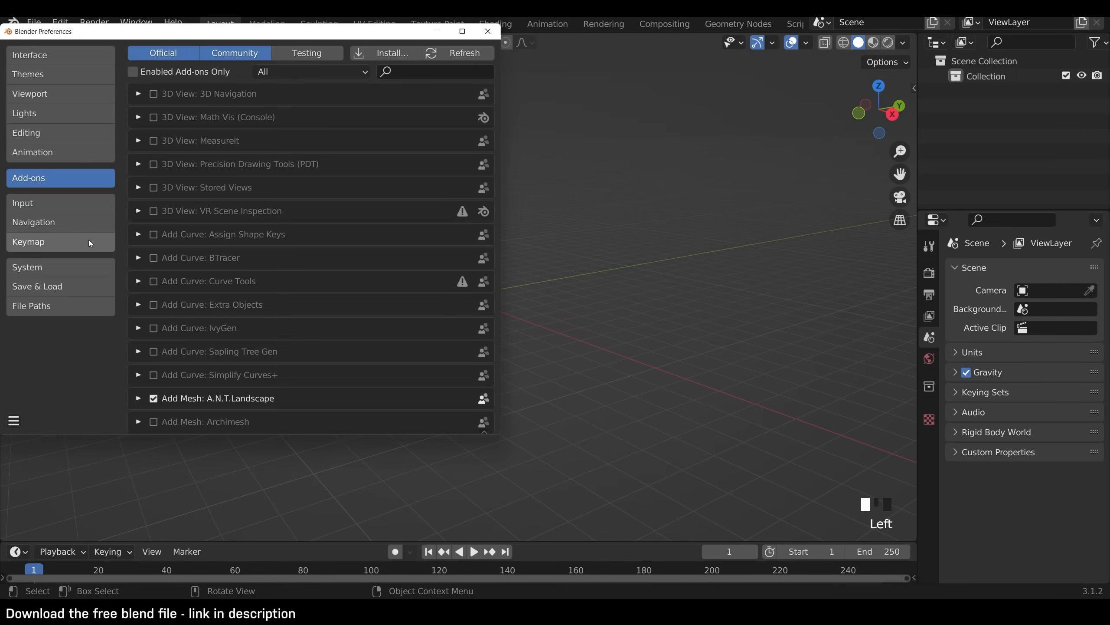
pyautogui.click(425, 71)
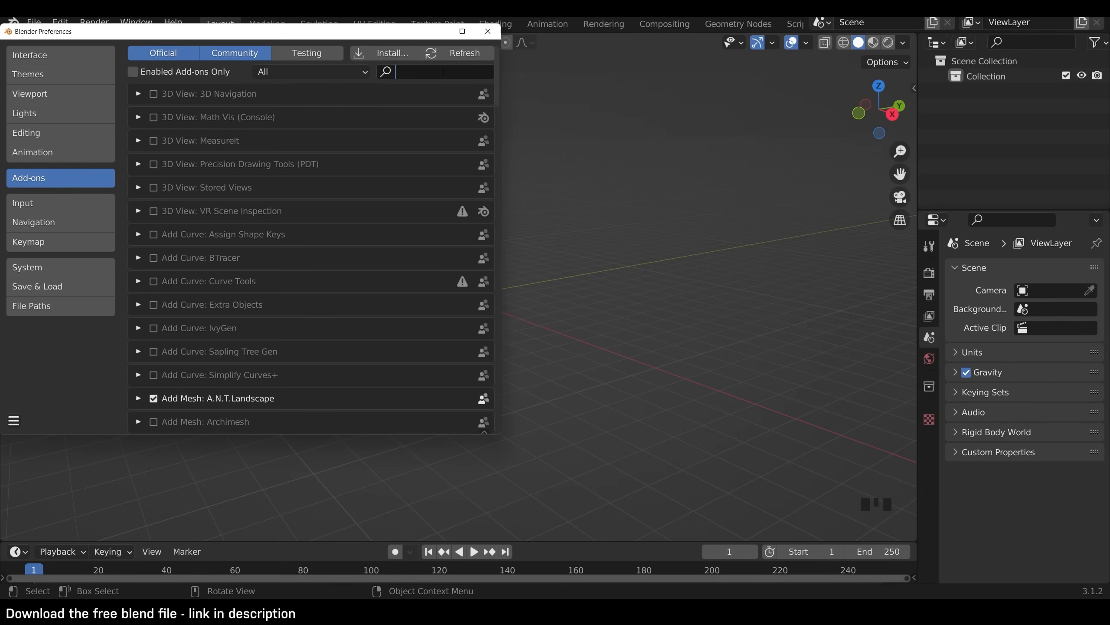
pyautogui.write('image')
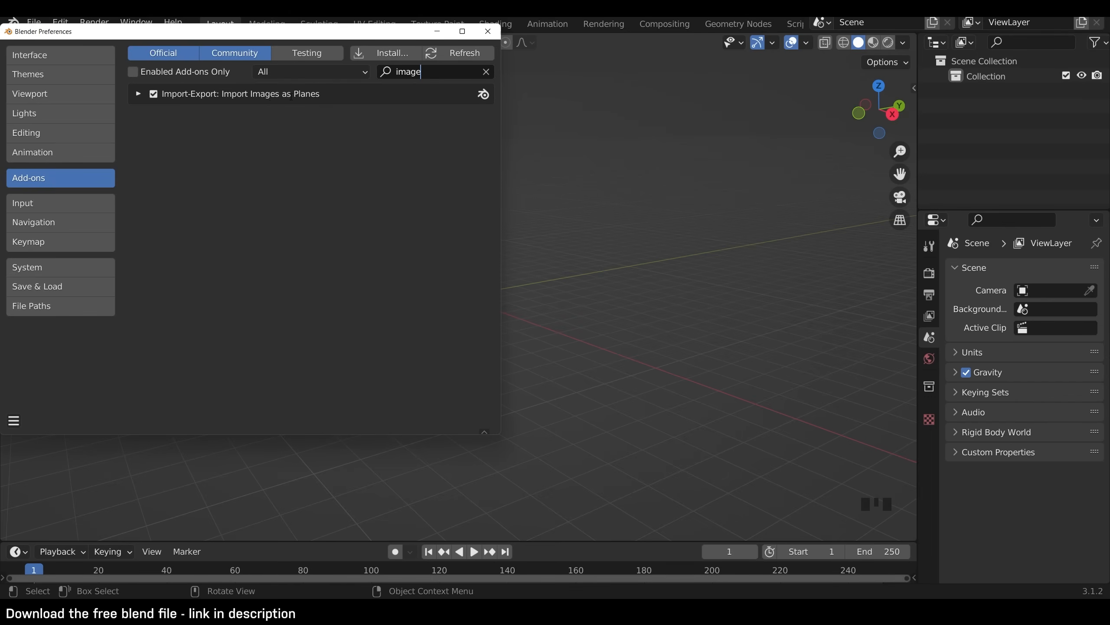
pyautogui.click(487, 31)
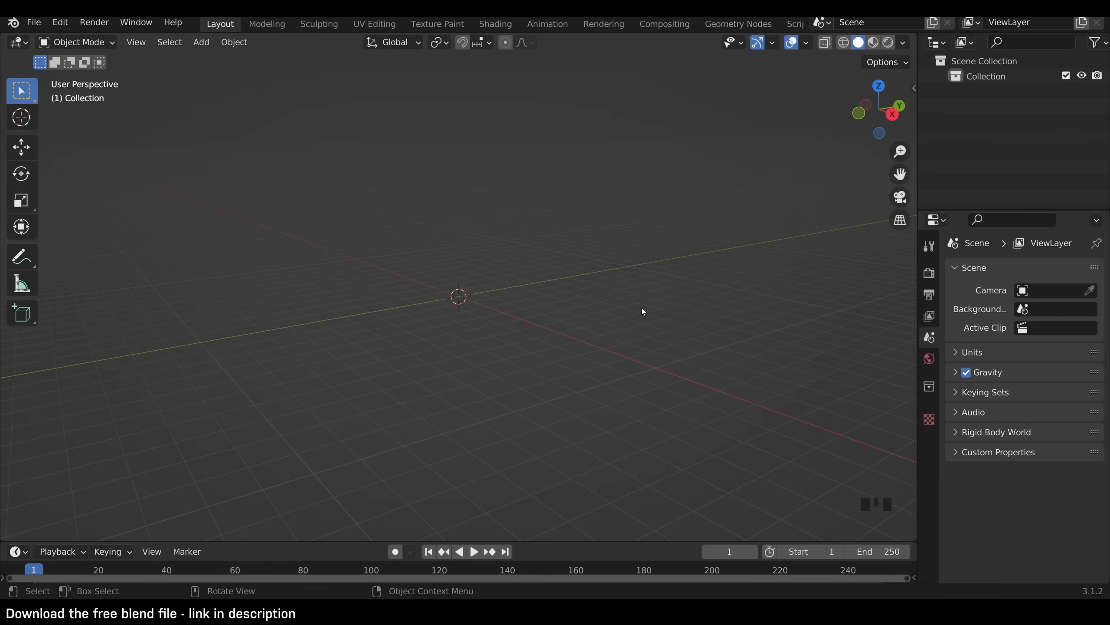
# Step: Import the waterfall river mp4 as an image plane and rotate it 90° on X
pyautogui.press('shift+a')
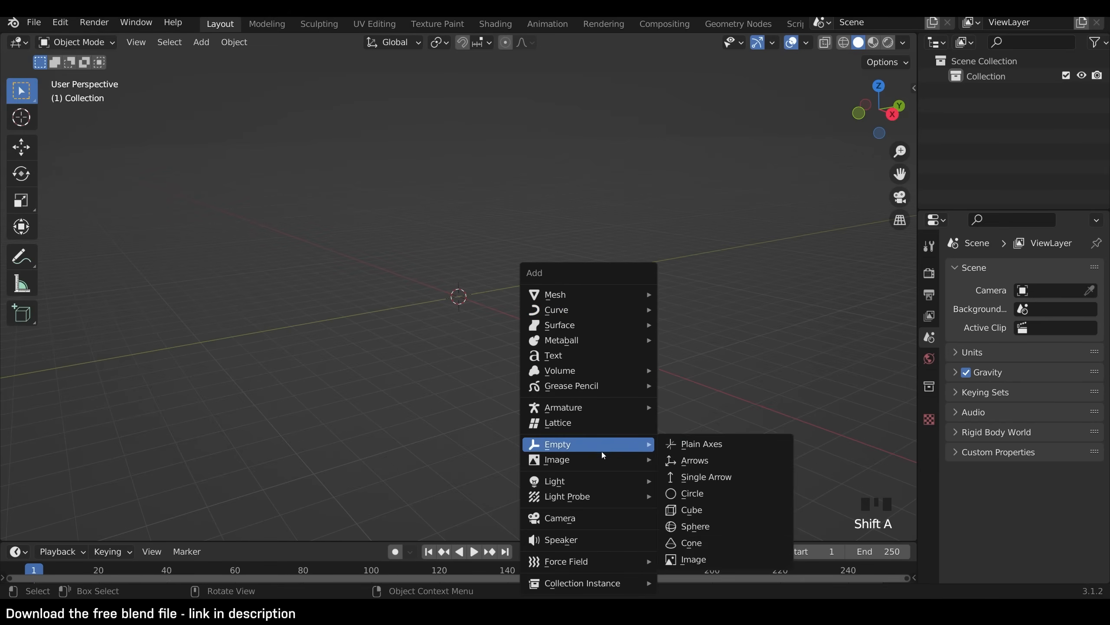
pyautogui.moveTo(556, 459)
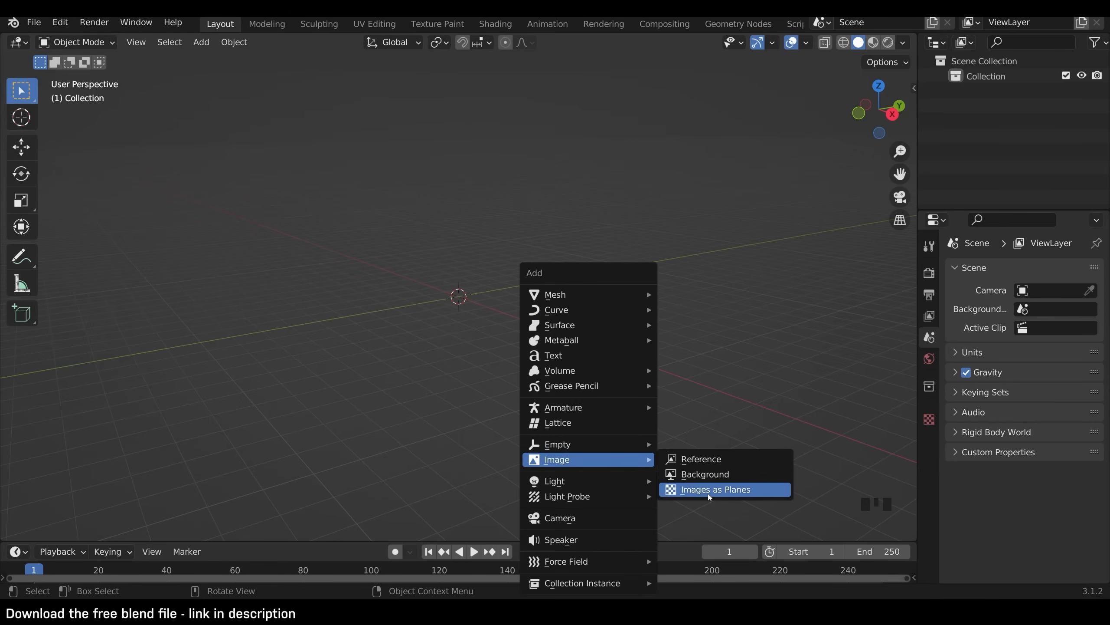
pyautogui.click(714, 489)
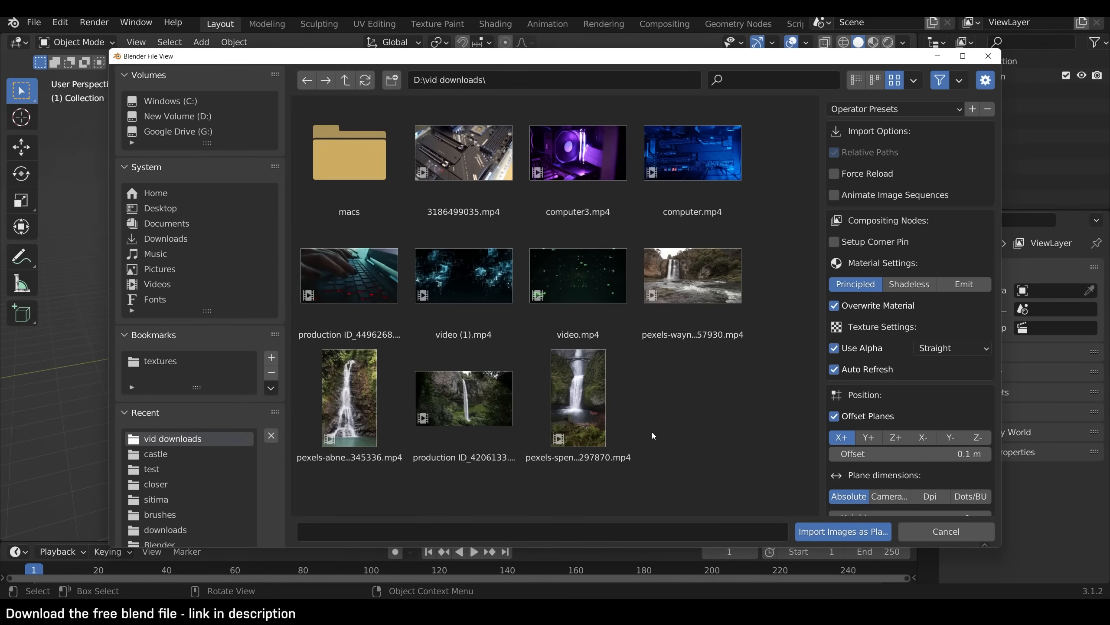
pyautogui.click(463, 397)
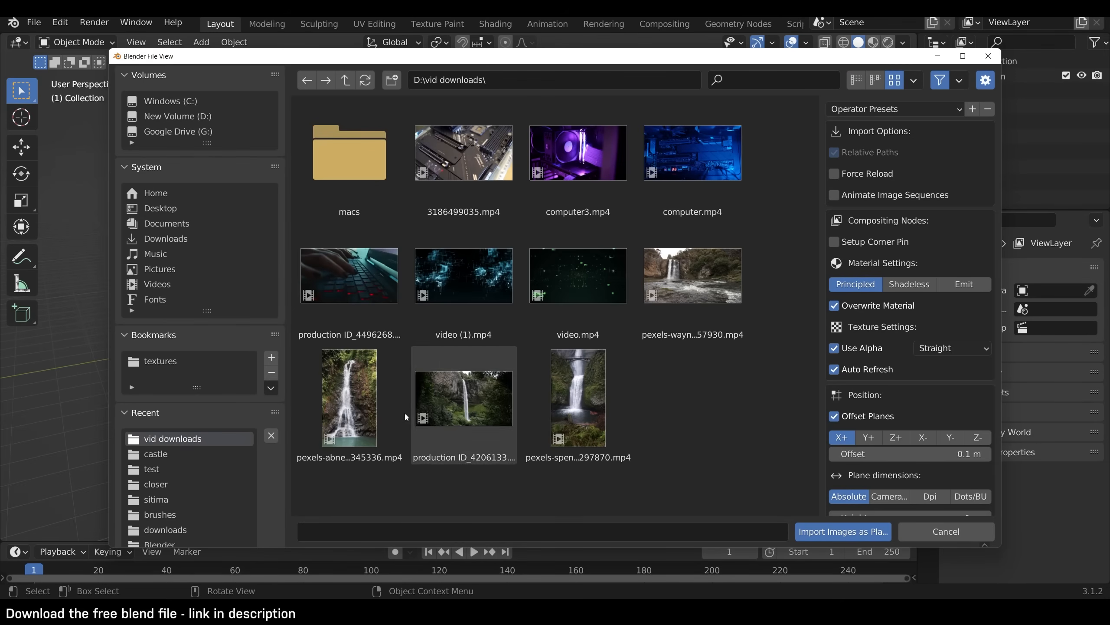
pyautogui.click(348, 397)
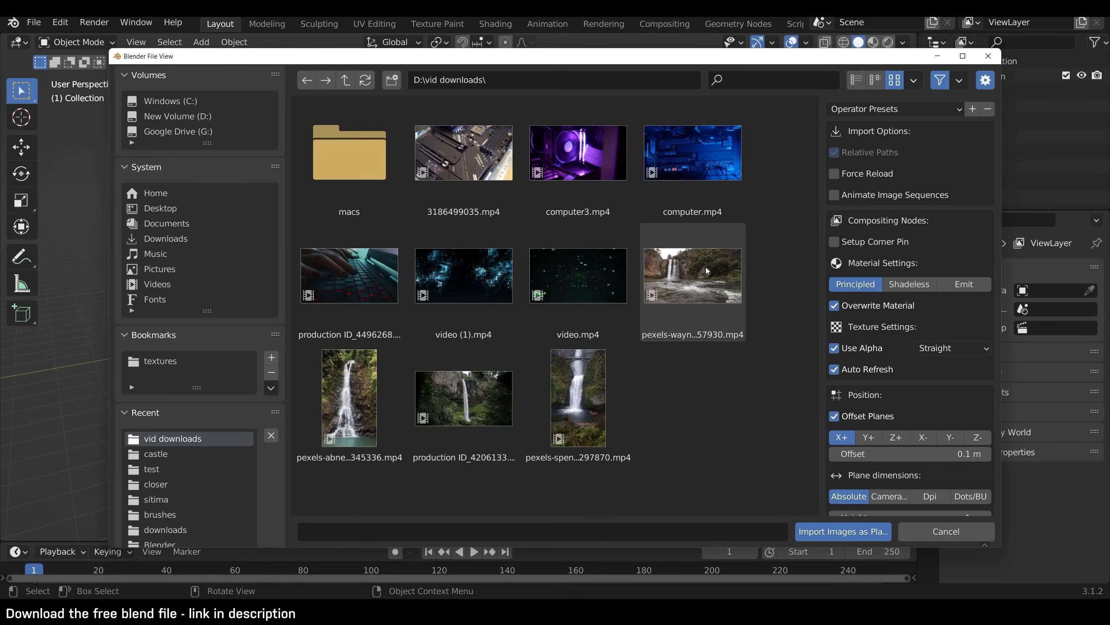
pyautogui.click(691, 276)
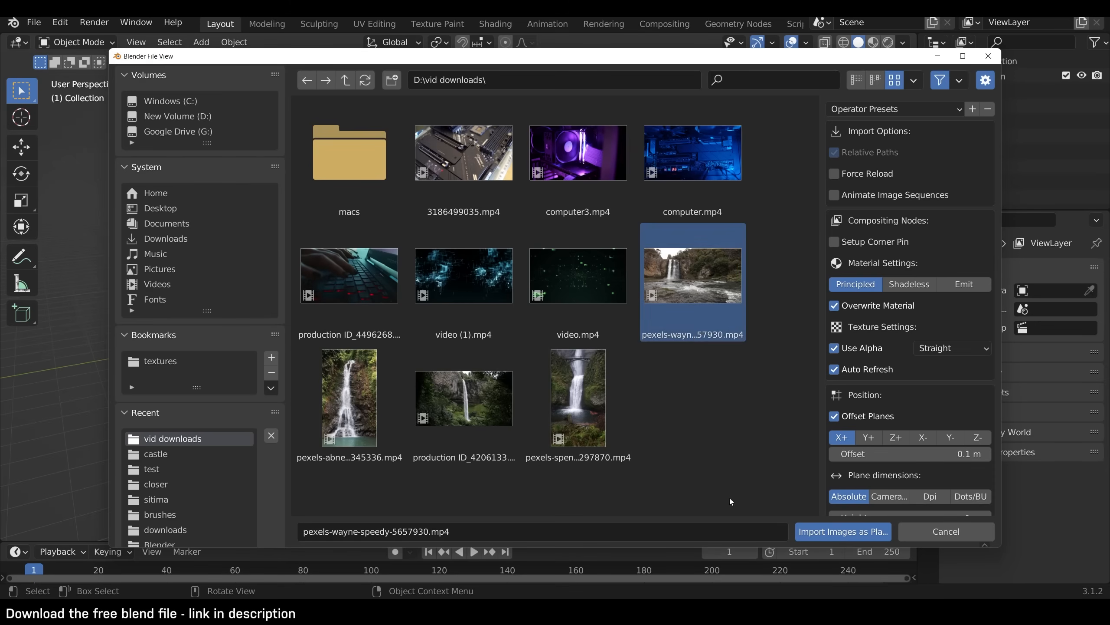
pyautogui.click(842, 531)
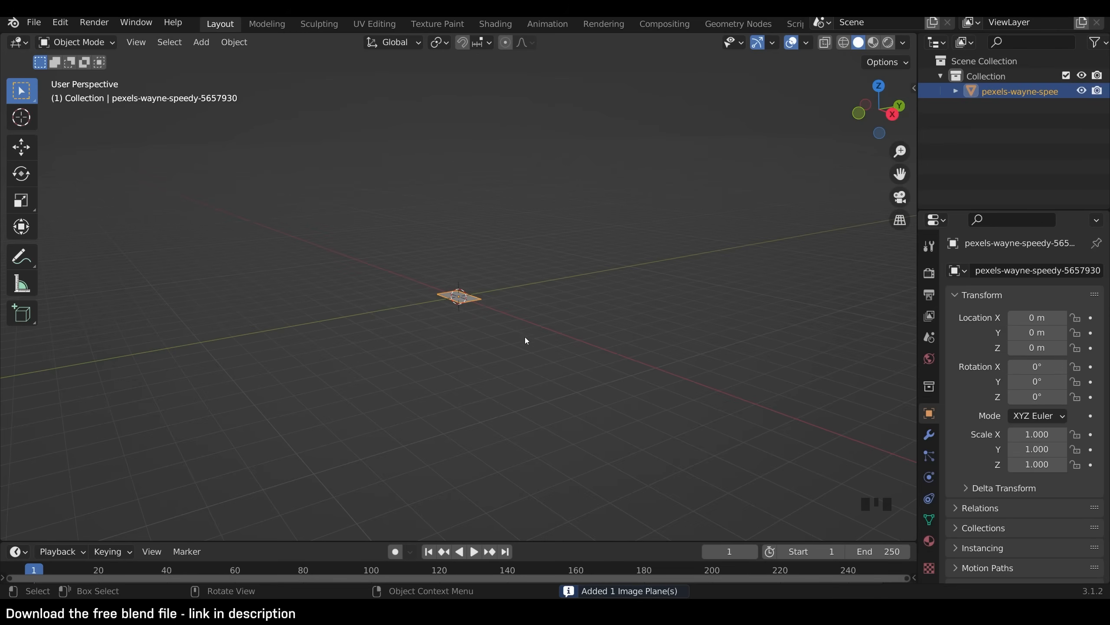
pyautogui.scroll(3)
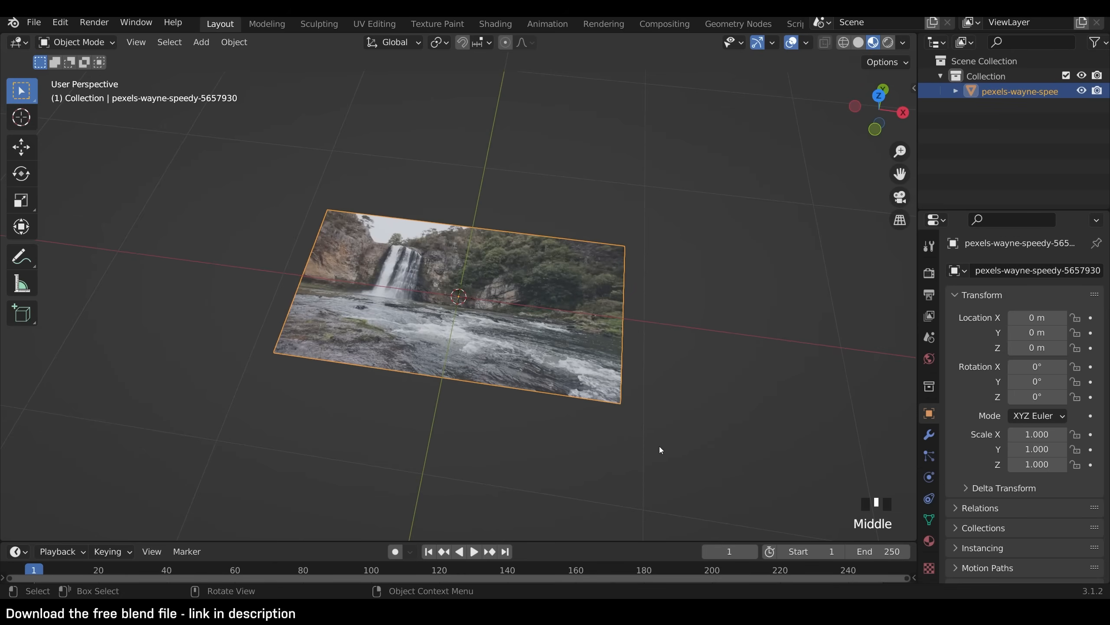
pyautogui.press('r')
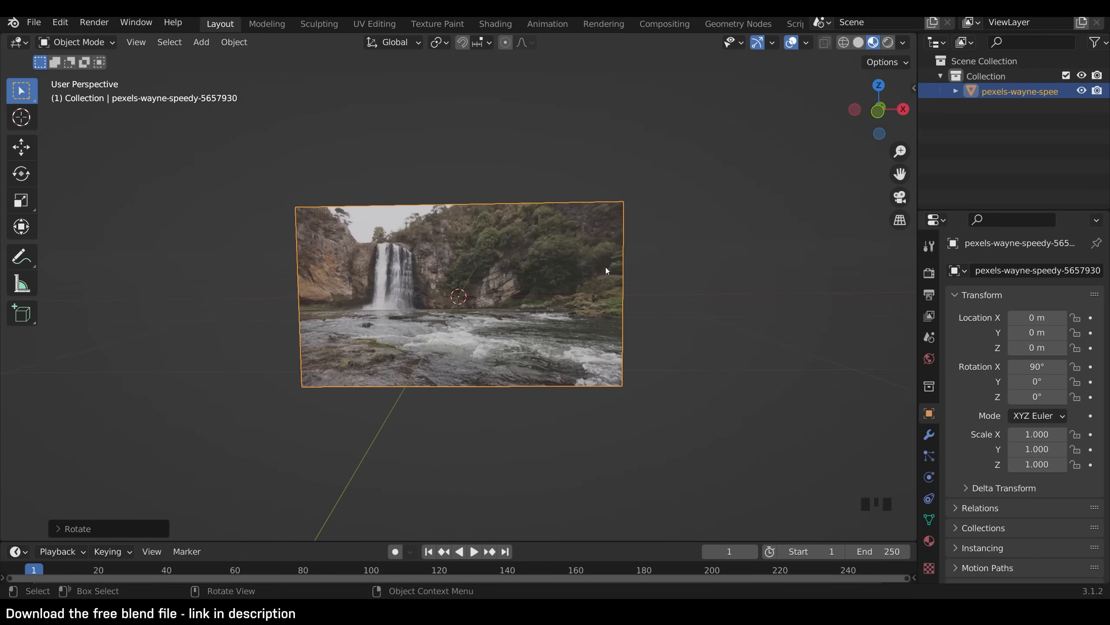
# Step: Wire the video's Color to Base Color and Alpha to Alpha, then play the timeline
pyautogui.click(495, 24)
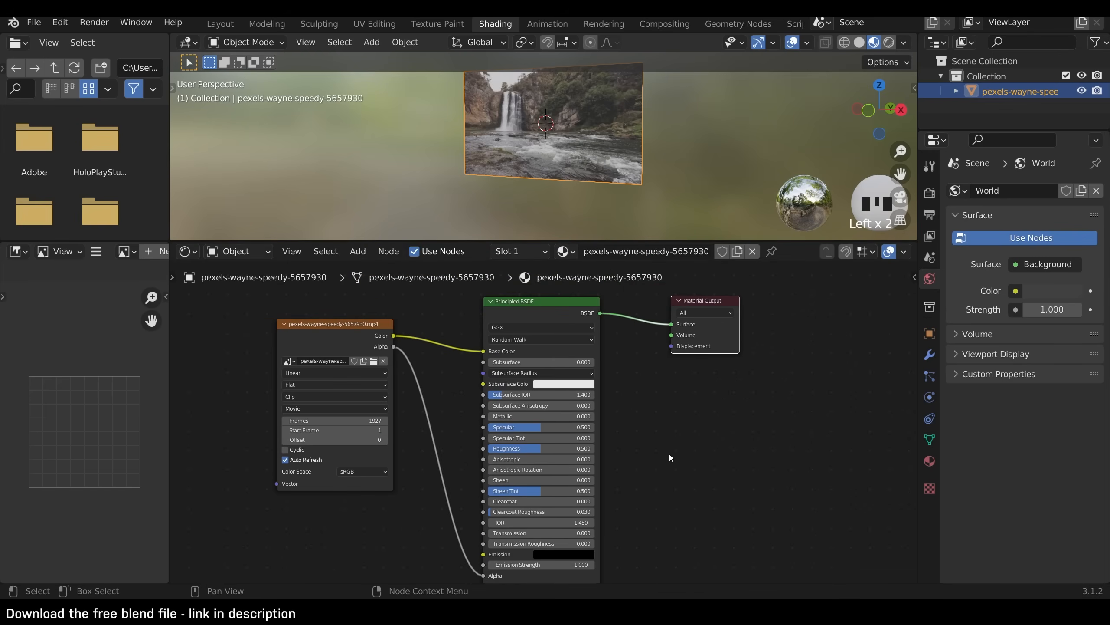
pyautogui.moveTo(417, 336)
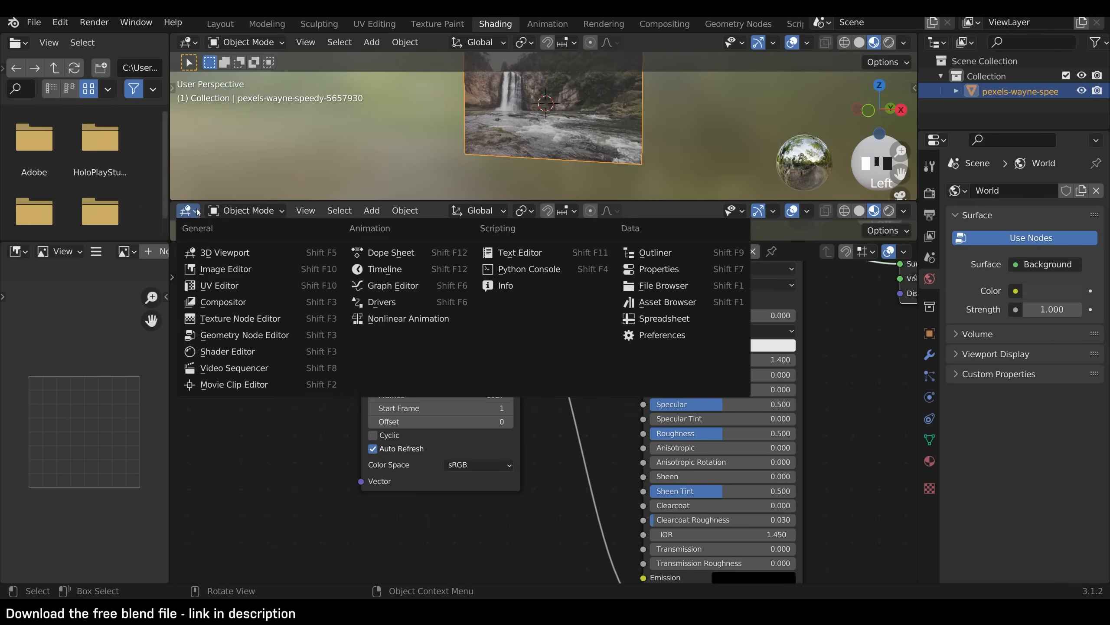
pyautogui.click(389, 252)
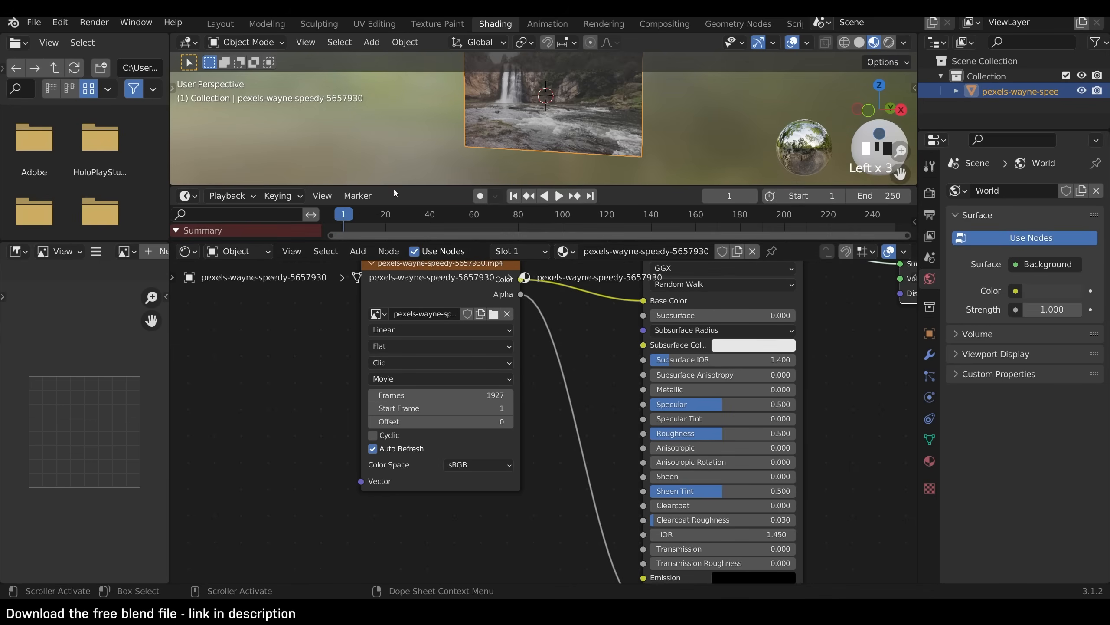
pyautogui.press('space')
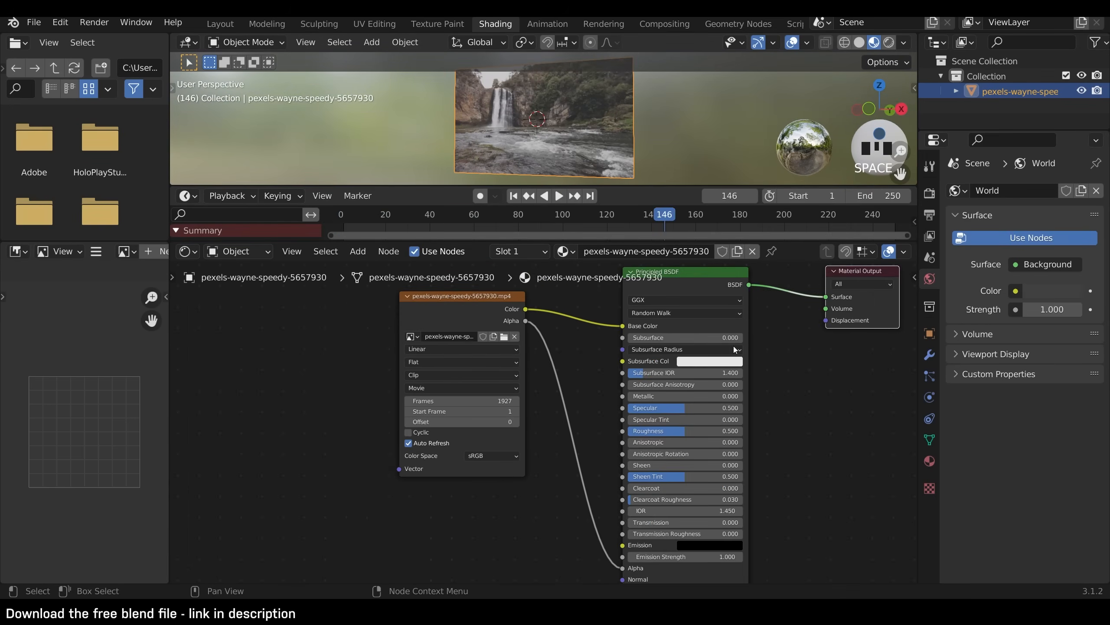
pyautogui.scroll(-3)
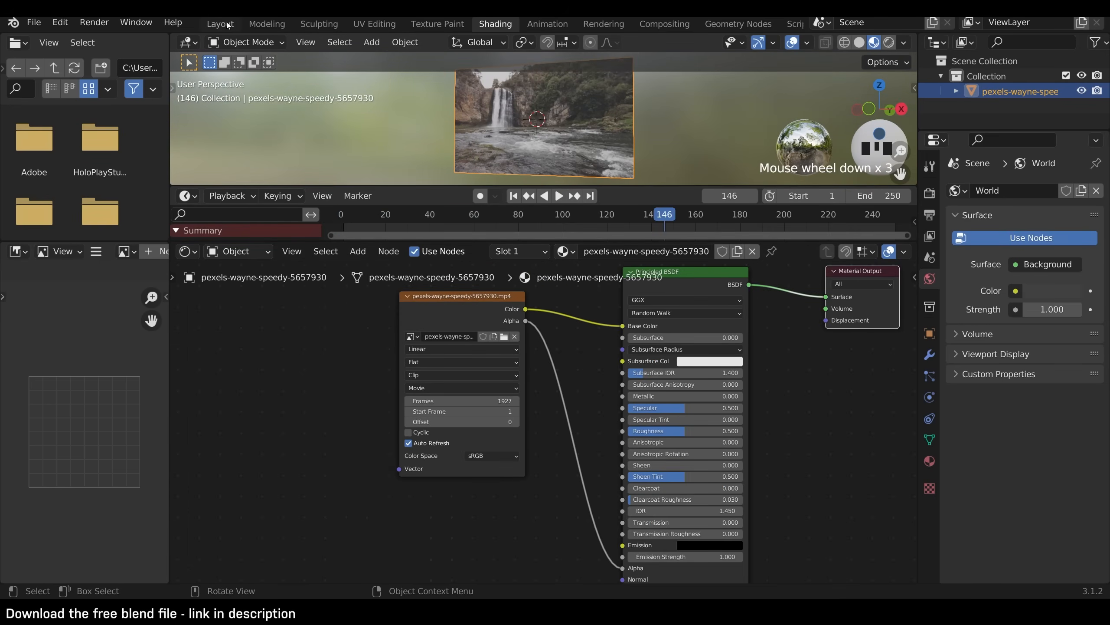
# Step: Slide the plane's corner vertices to crop to the falls and fold it along a middle edge
pyautogui.click(219, 24)
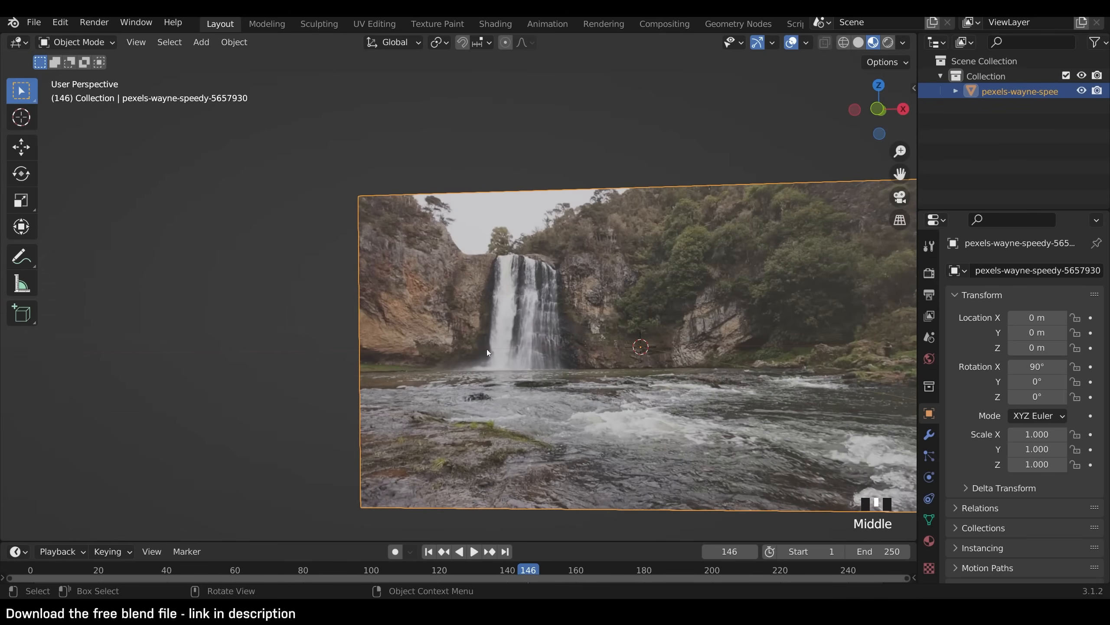
pyautogui.moveTo(531, 377)
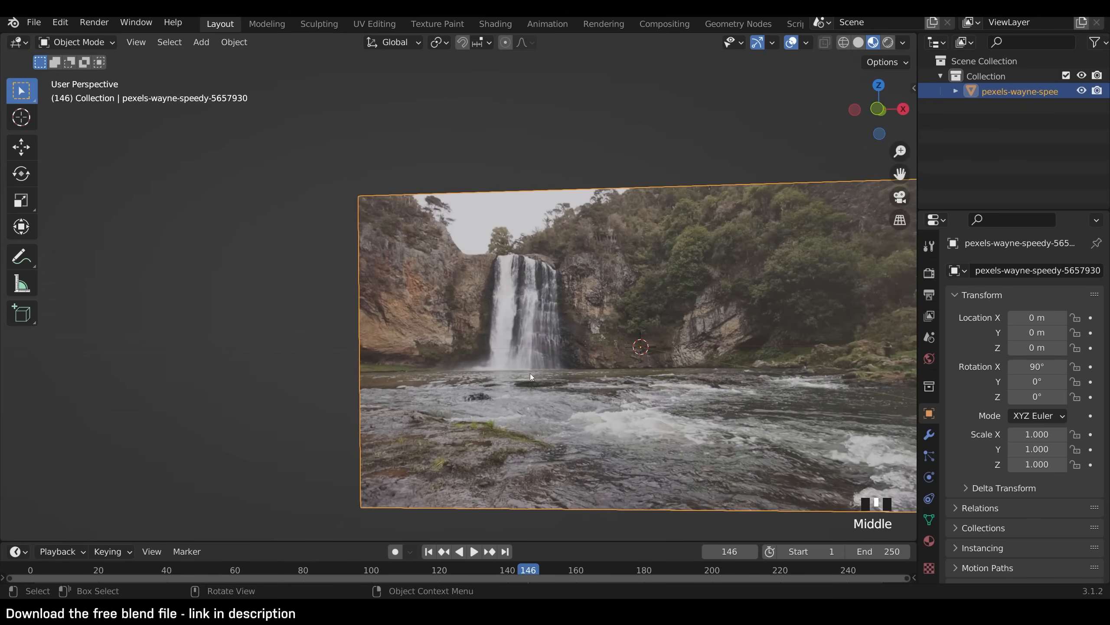
pyautogui.press('Tab')
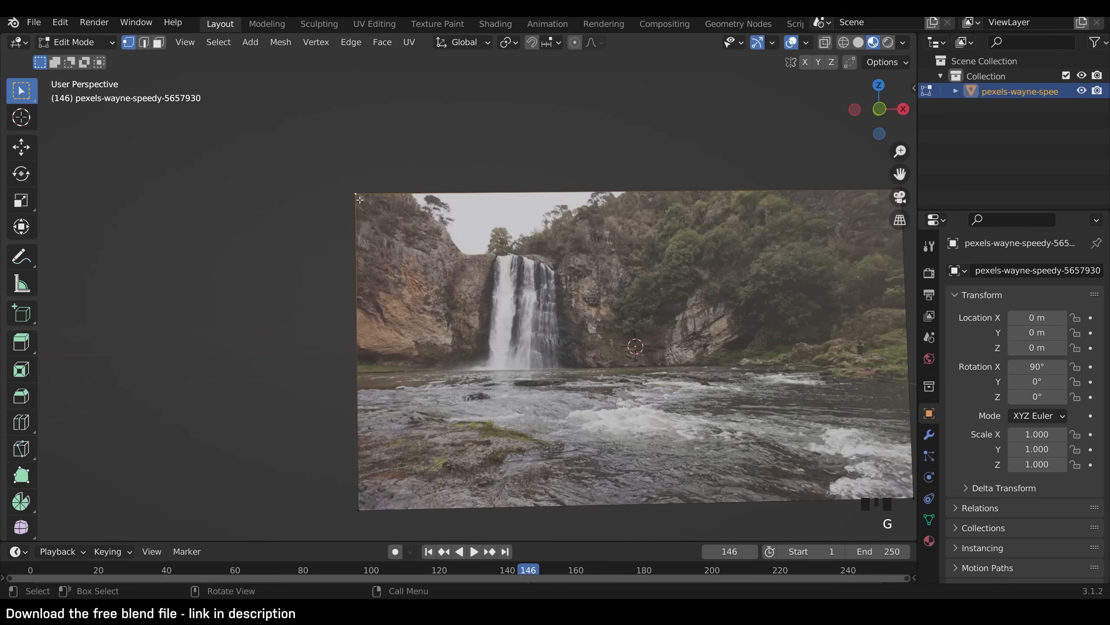
pyautogui.press('g')
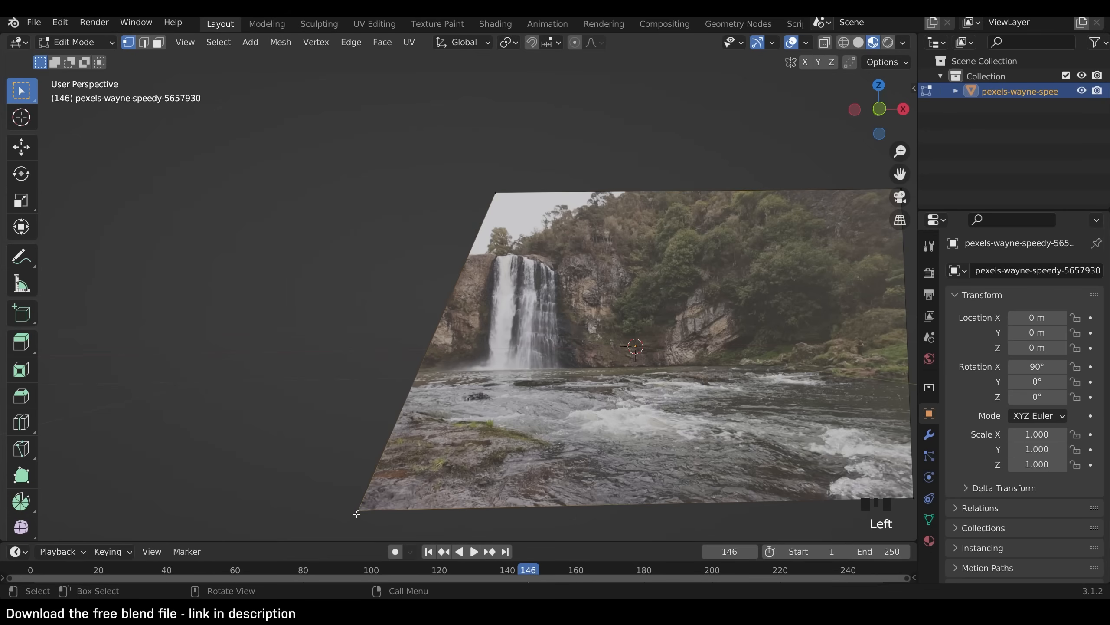
pyautogui.press('g')
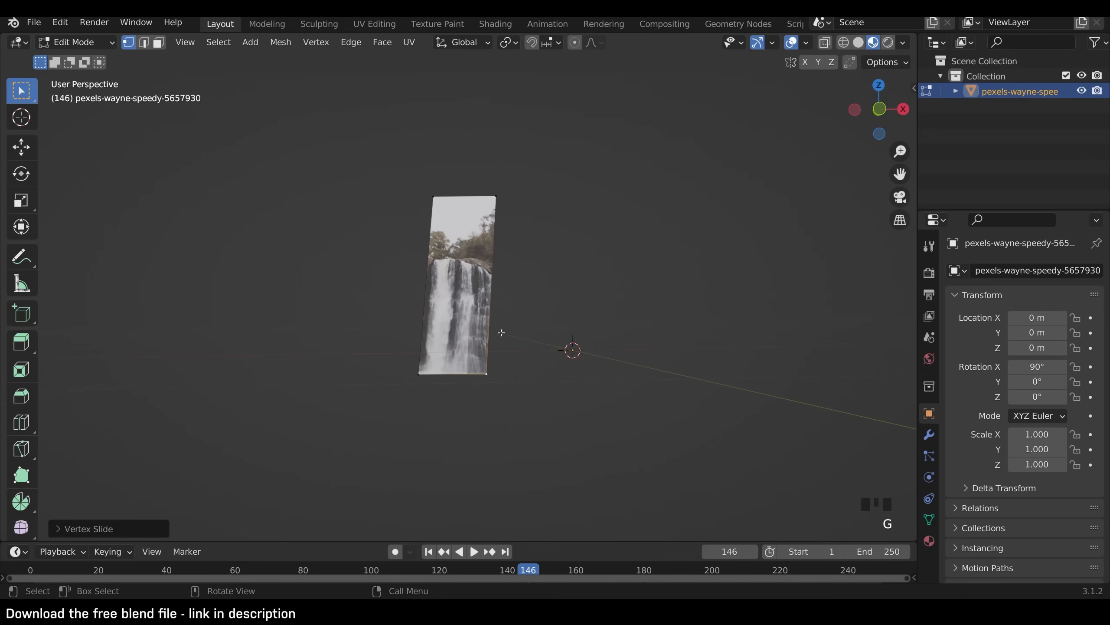
pyautogui.moveTo(502, 359)
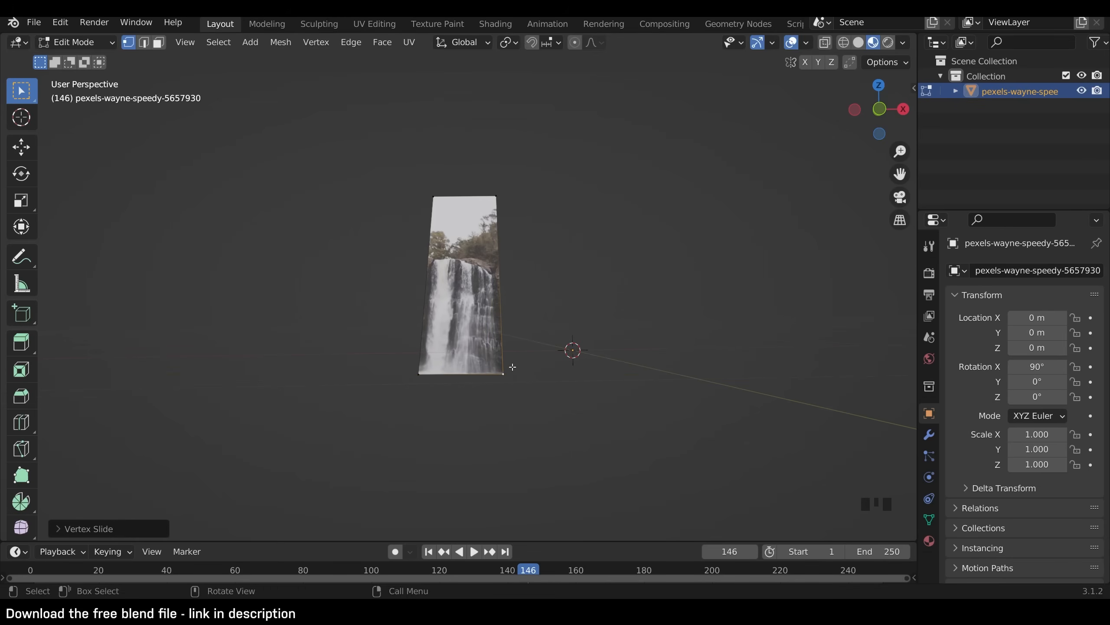
pyautogui.press('g')
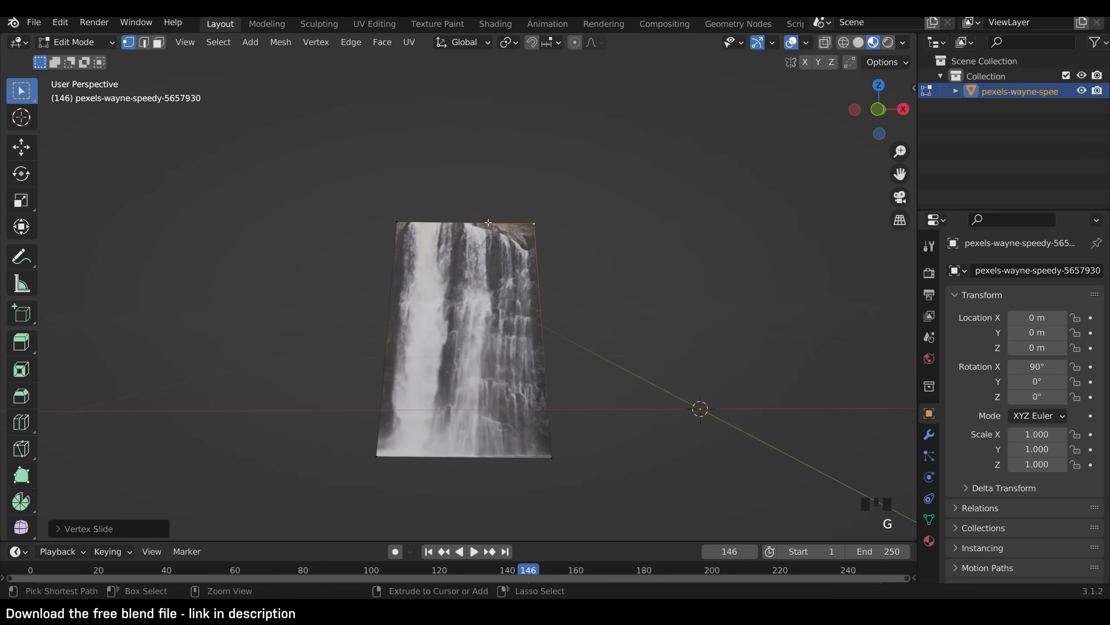
pyautogui.moveTo(476, 232)
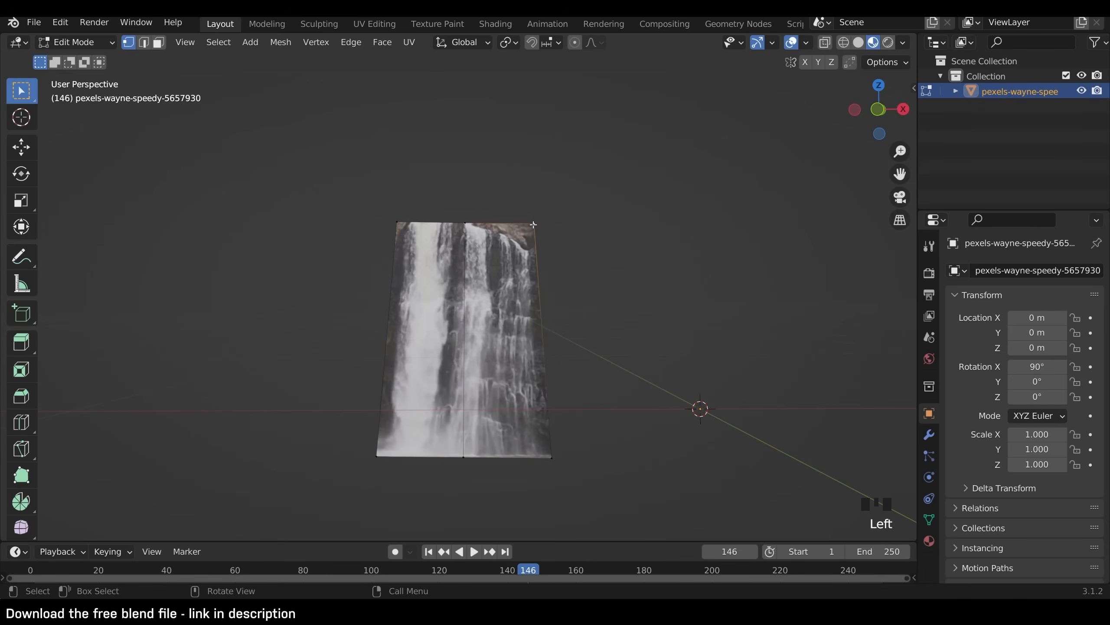
pyautogui.moveTo(533, 225); pyautogui.dragTo(536, 255)
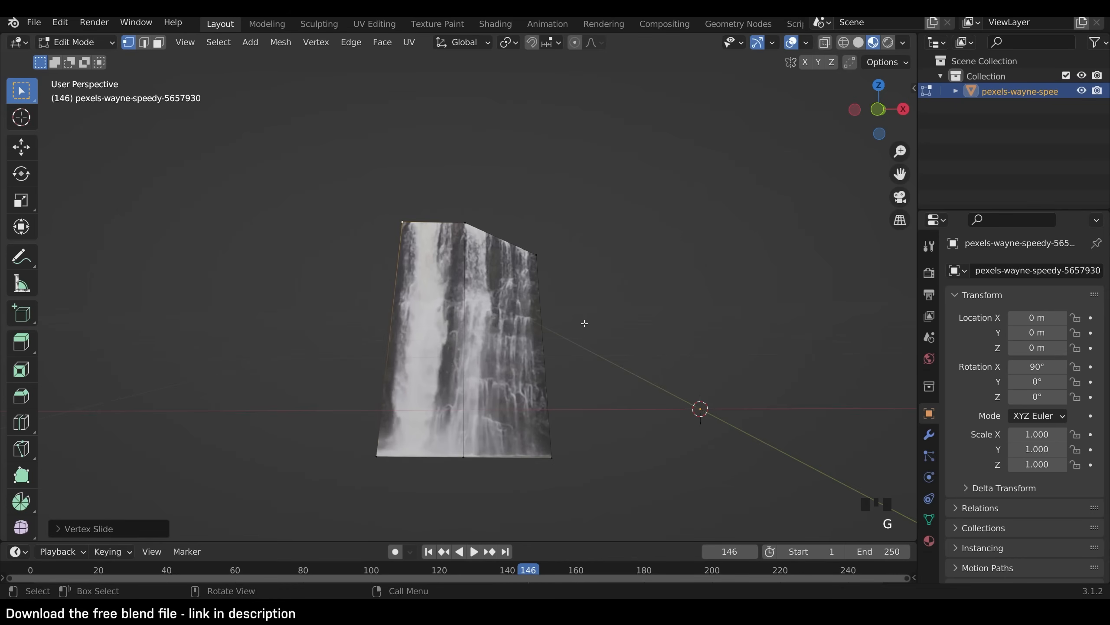
# Step: Return to the Shading workspace
pyautogui.click(495, 24)
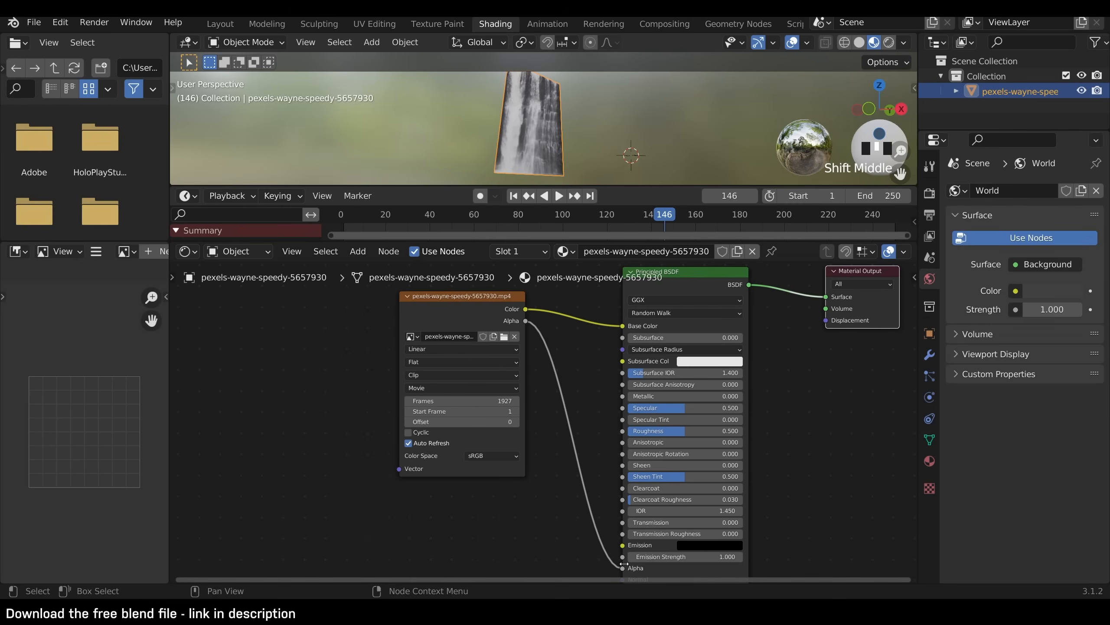
pyautogui.moveTo(622, 568)
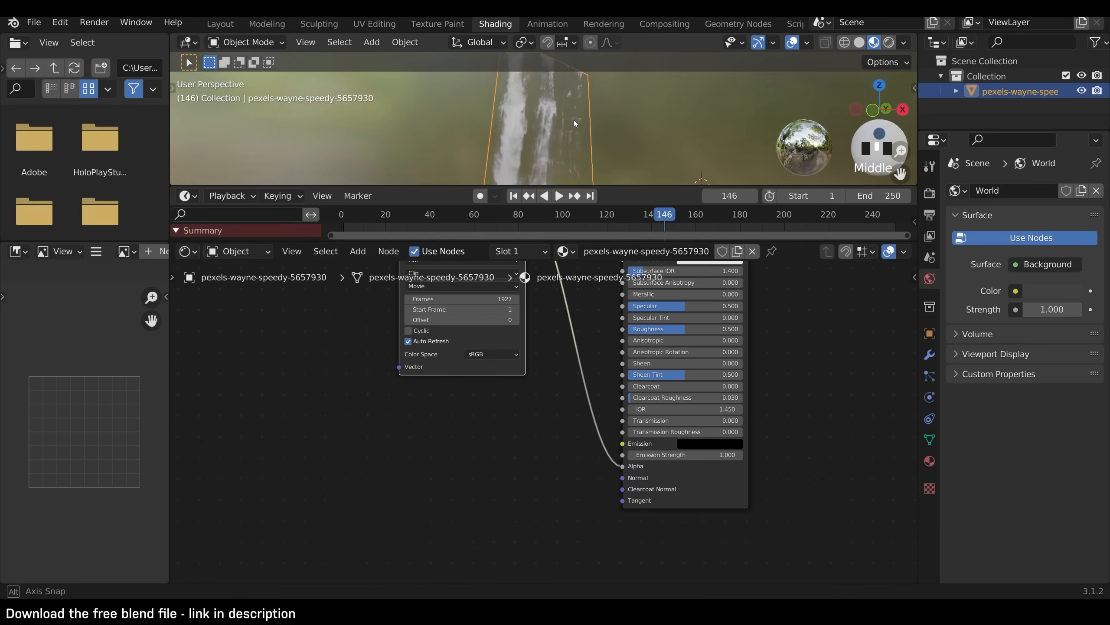
# Step: Play the cropped waterfall clip in the Shading workspace to preview the crop
pyautogui.click(559, 196)
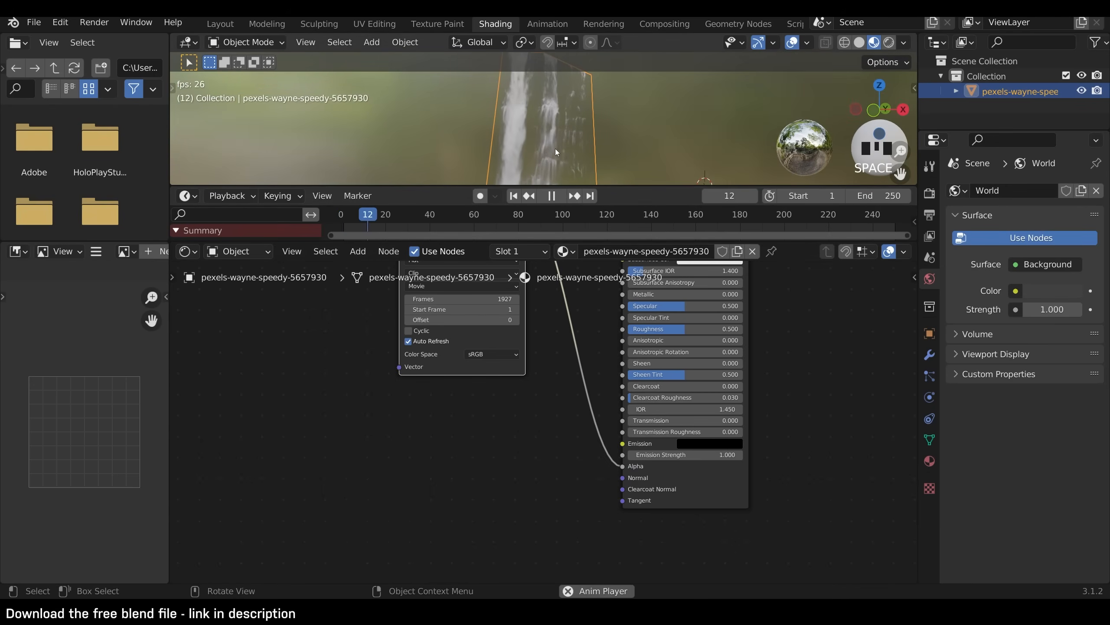
pyautogui.scroll(-3)
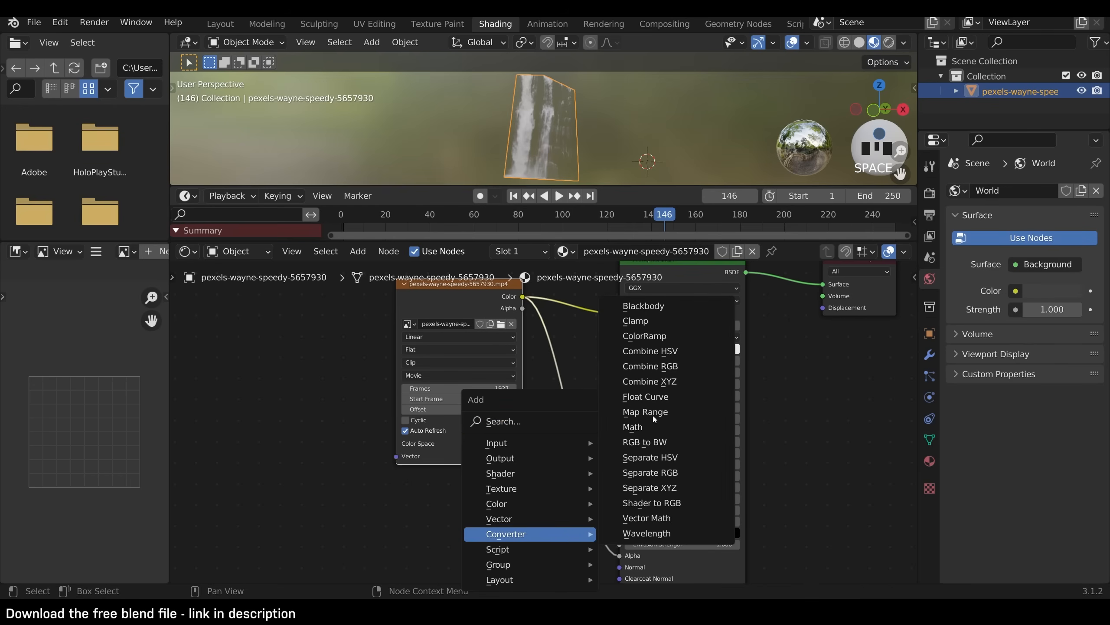
# Step: Add a ColorRamp on the video's alpha and drag its white stop to about 0.33
pyautogui.click(644, 336)
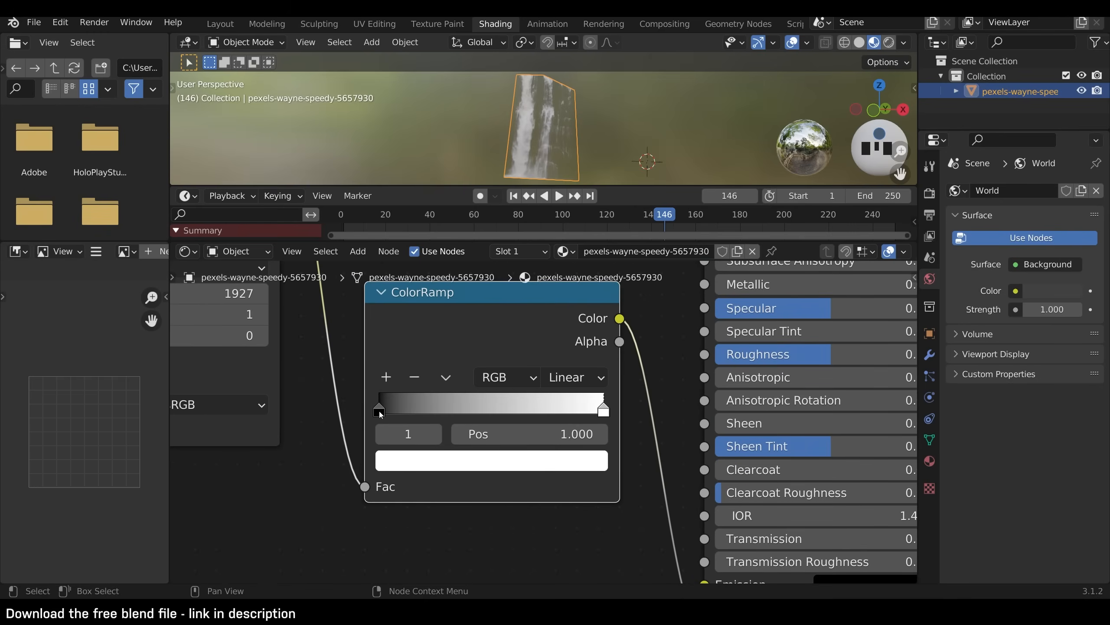
pyautogui.moveTo(377, 408); pyautogui.dragTo(444, 408)
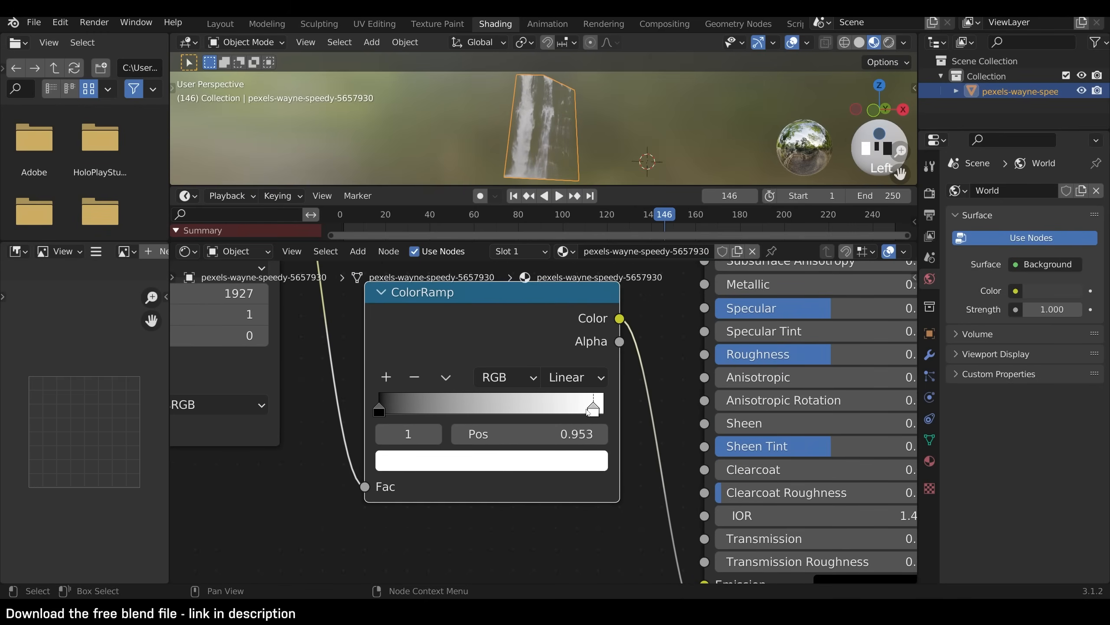
pyautogui.moveTo(592, 404); pyautogui.dragTo(474, 403)
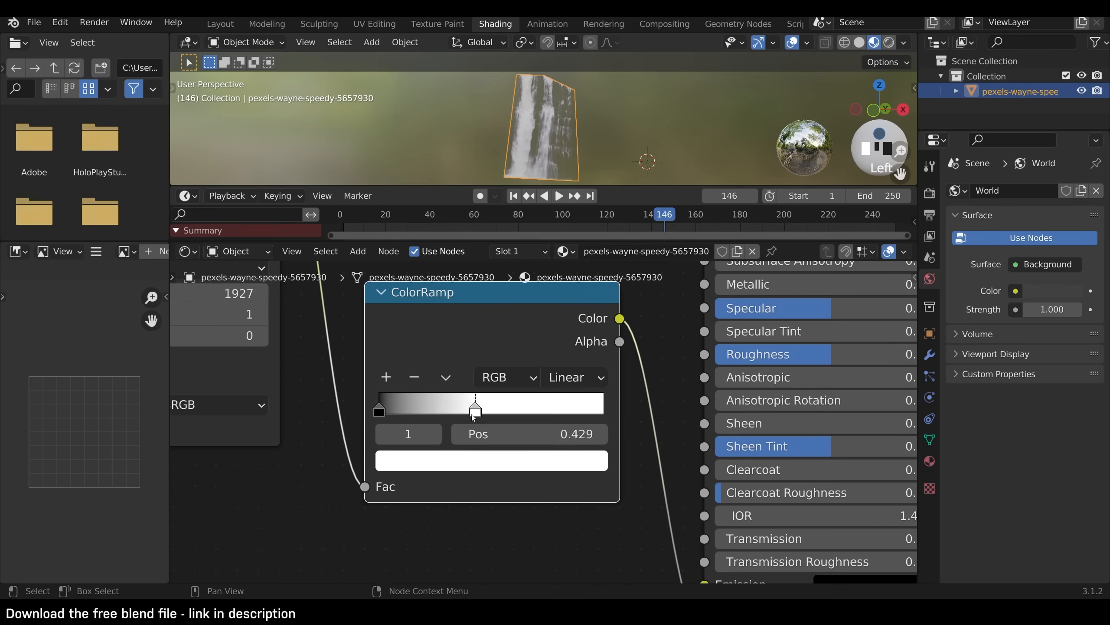
pyautogui.moveTo(474, 407); pyautogui.dragTo(446, 407)
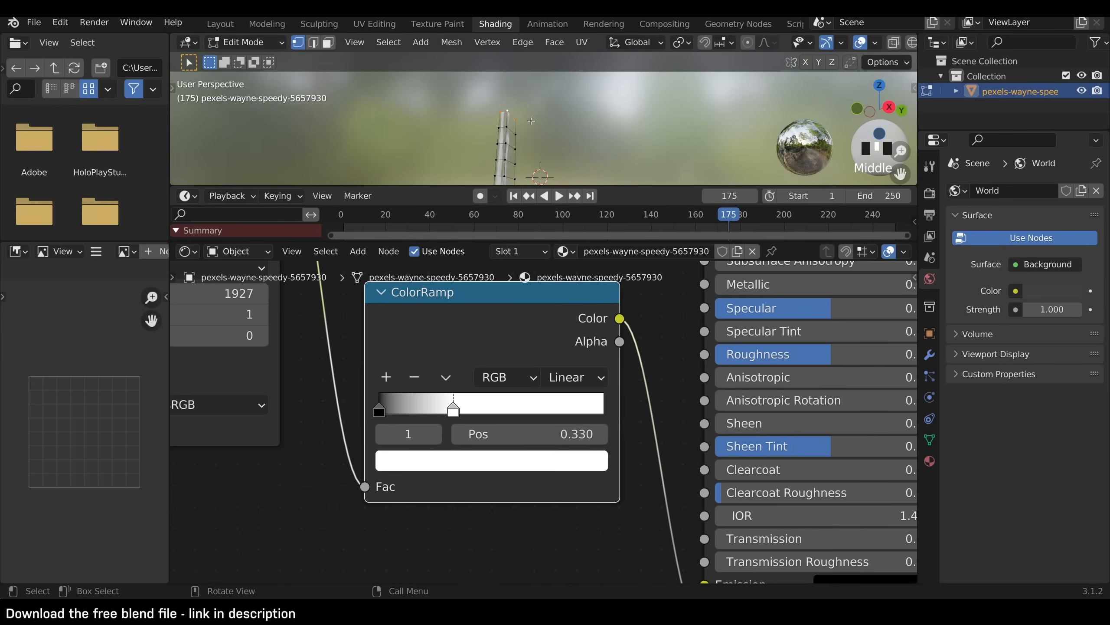
# Step: Bevel the middle fold edge into a multi-segment curve and play the clip to preview
pyautogui.press('g')
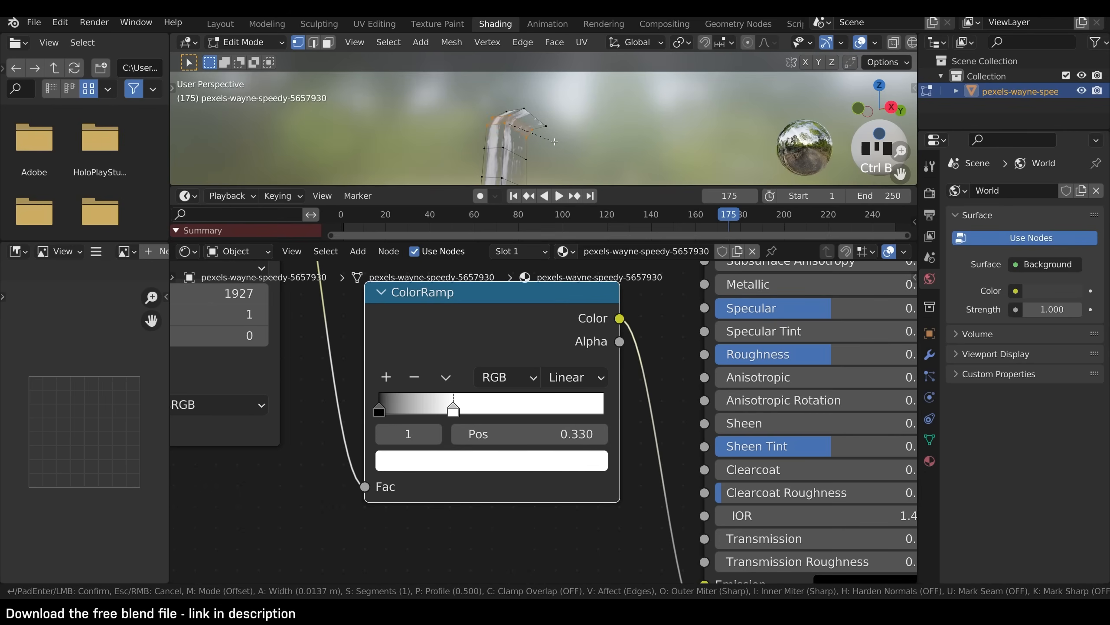
pyautogui.click(556, 141)
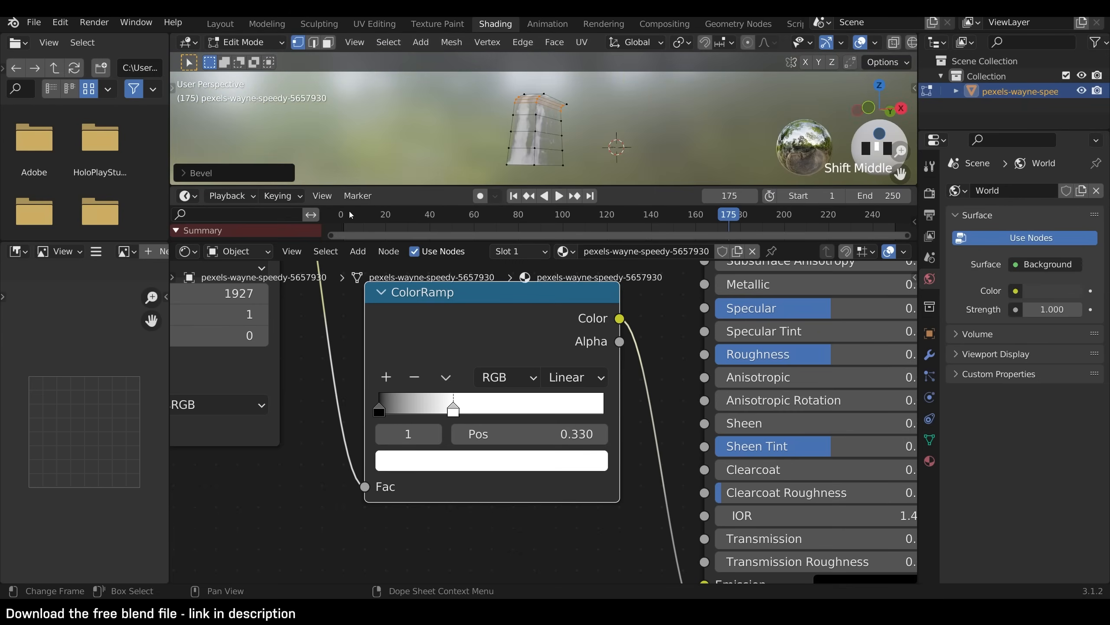
pyautogui.click(559, 196)
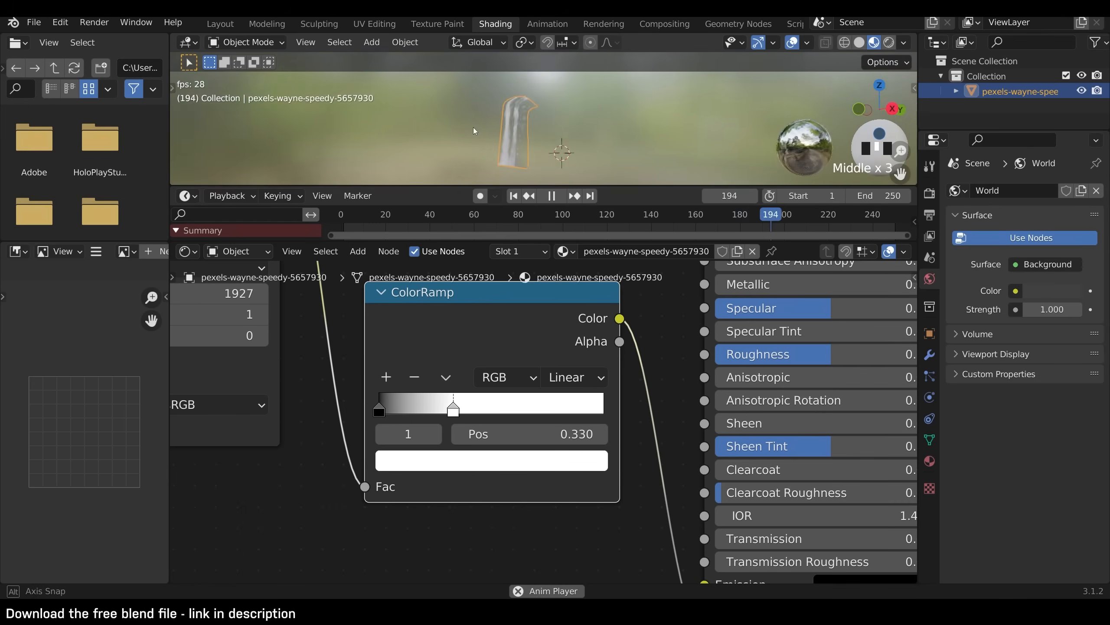
pyautogui.scroll(3)
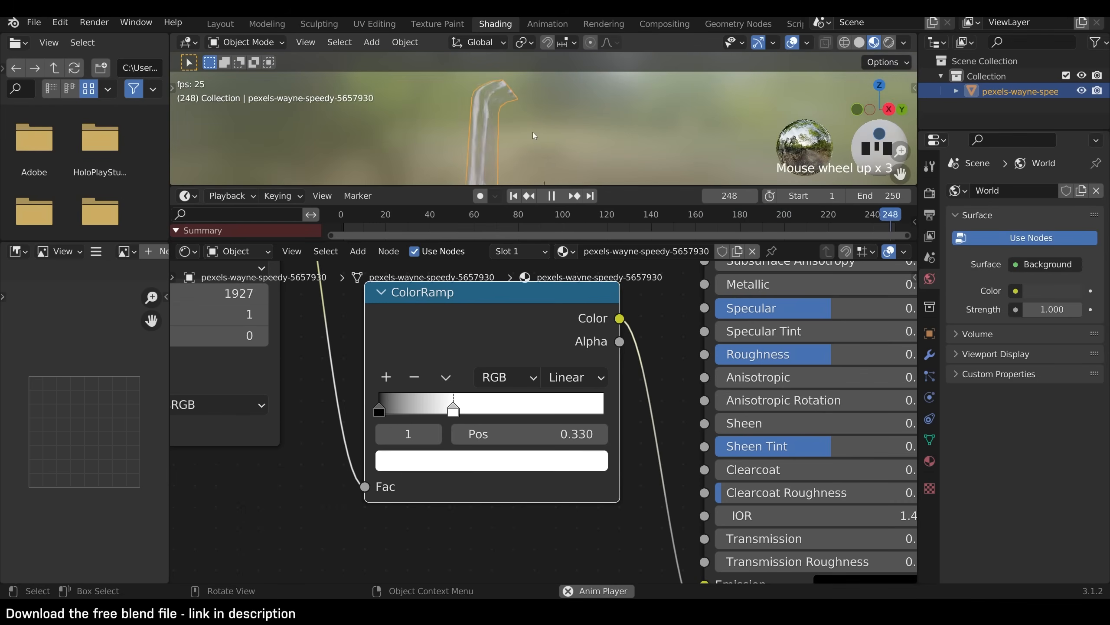